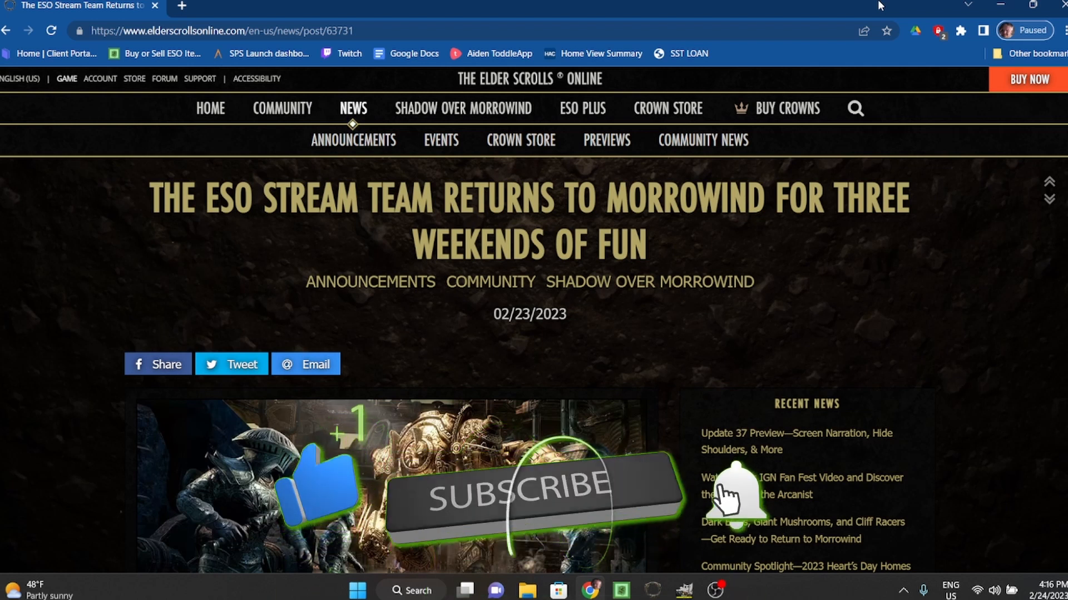
- Scroll past the header image to the three-weekend stream schedule and Vvardvark pet giveaways
left_click(530, 499)
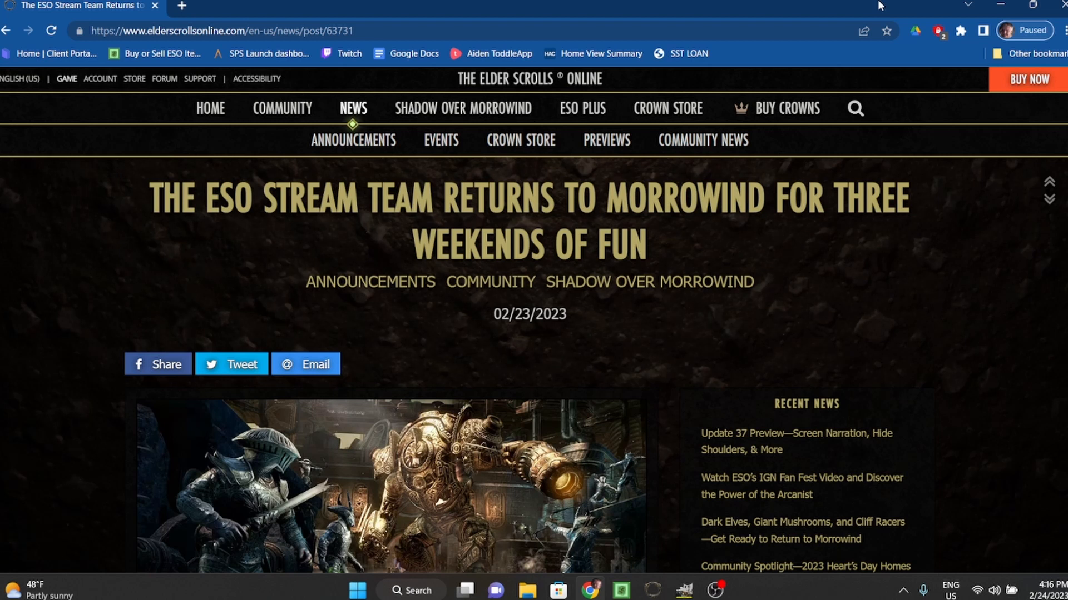
mouse_move(623, 13)
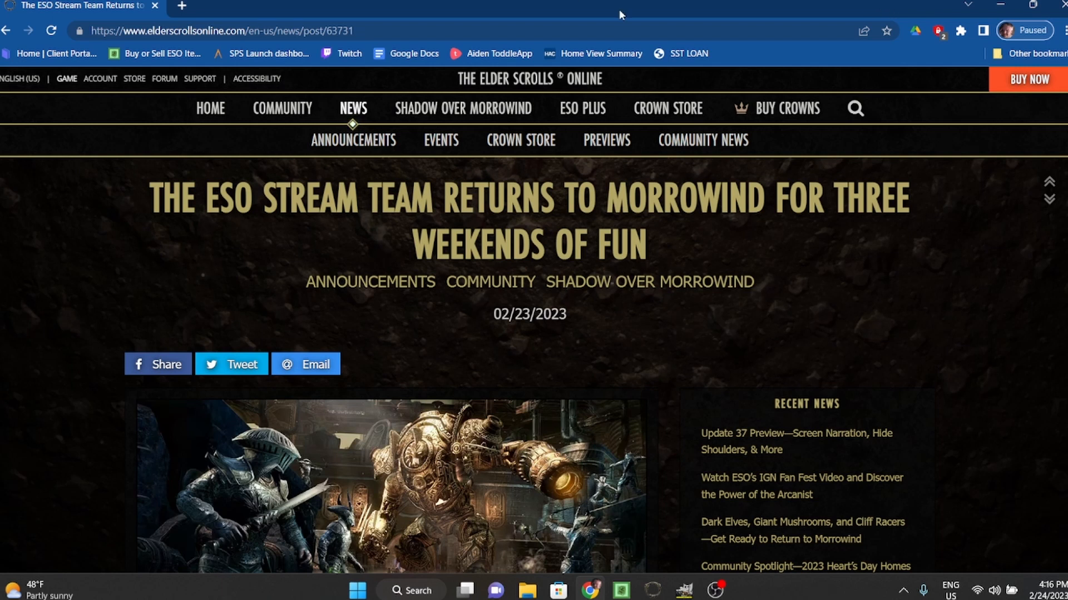
scroll("down", 3)
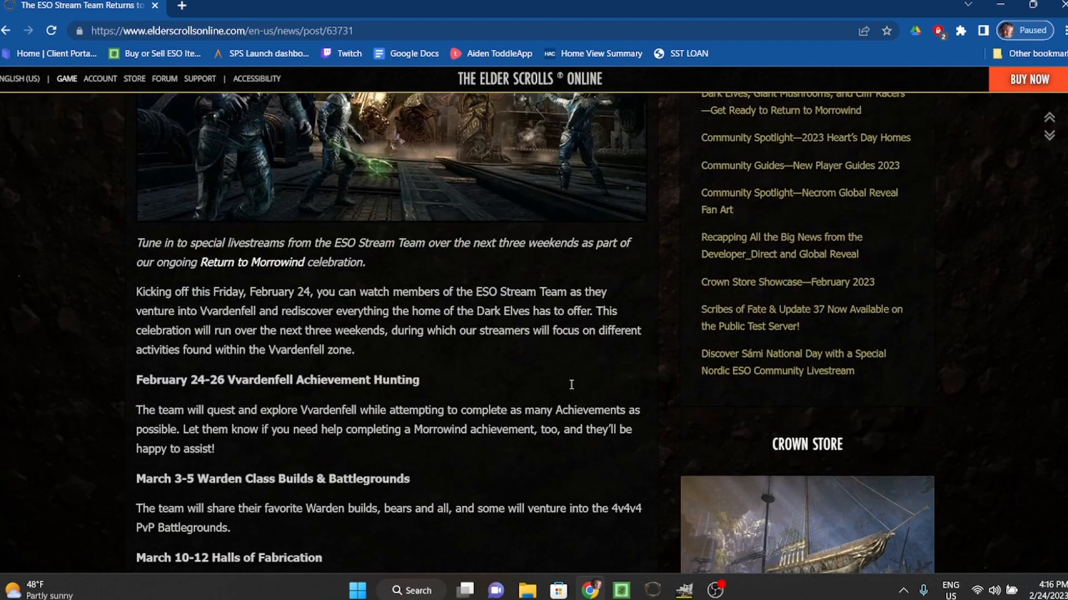
scroll("down", 3)
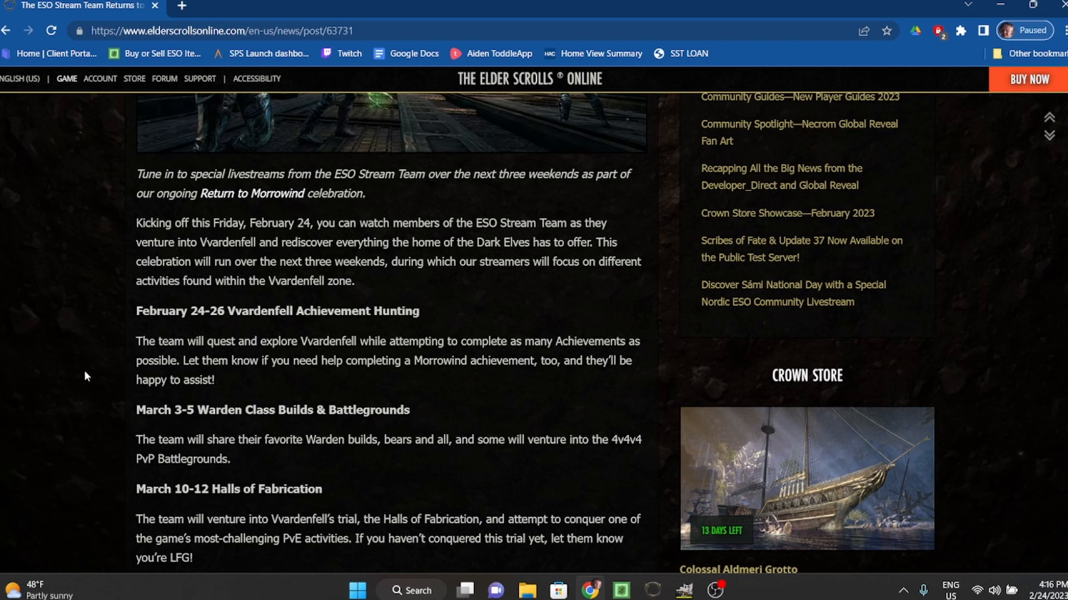
scroll("down", 3)
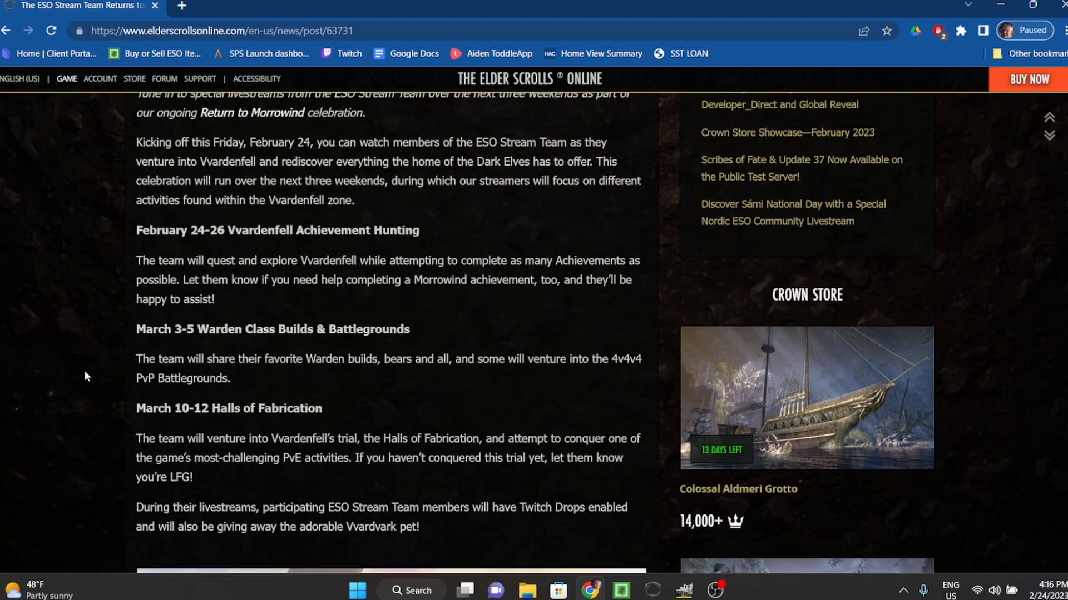
scroll("down", 3)
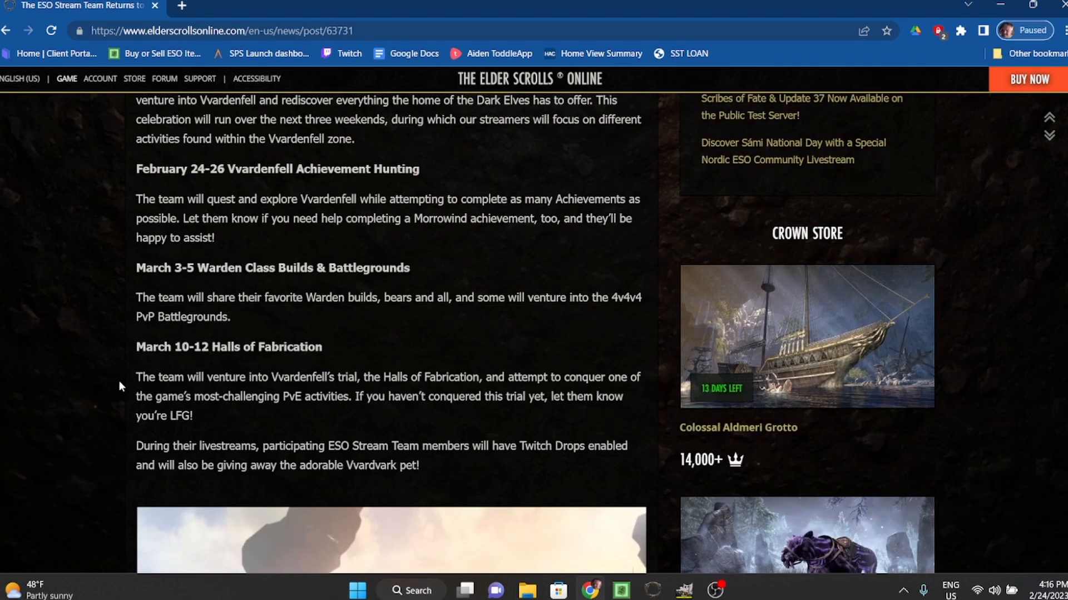
mouse_move(253, 184)
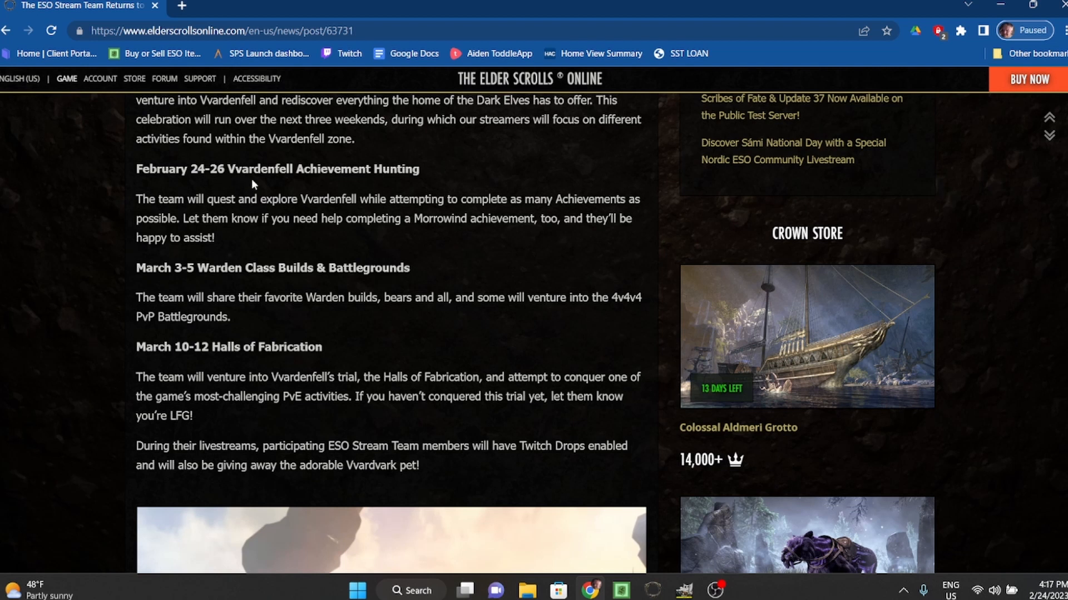
mouse_move(215, 223)
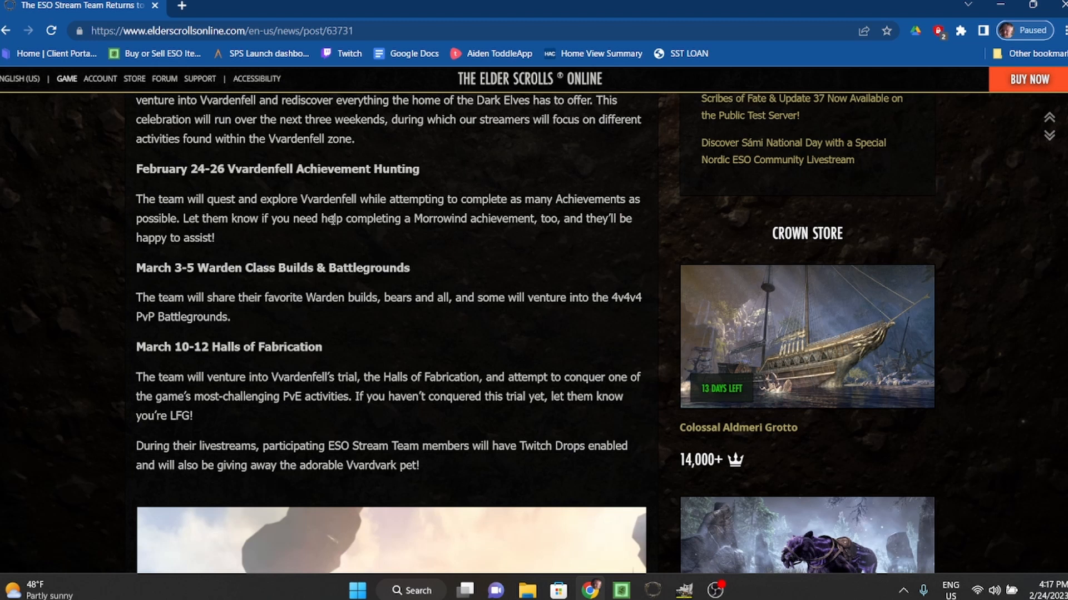
mouse_move(327, 233)
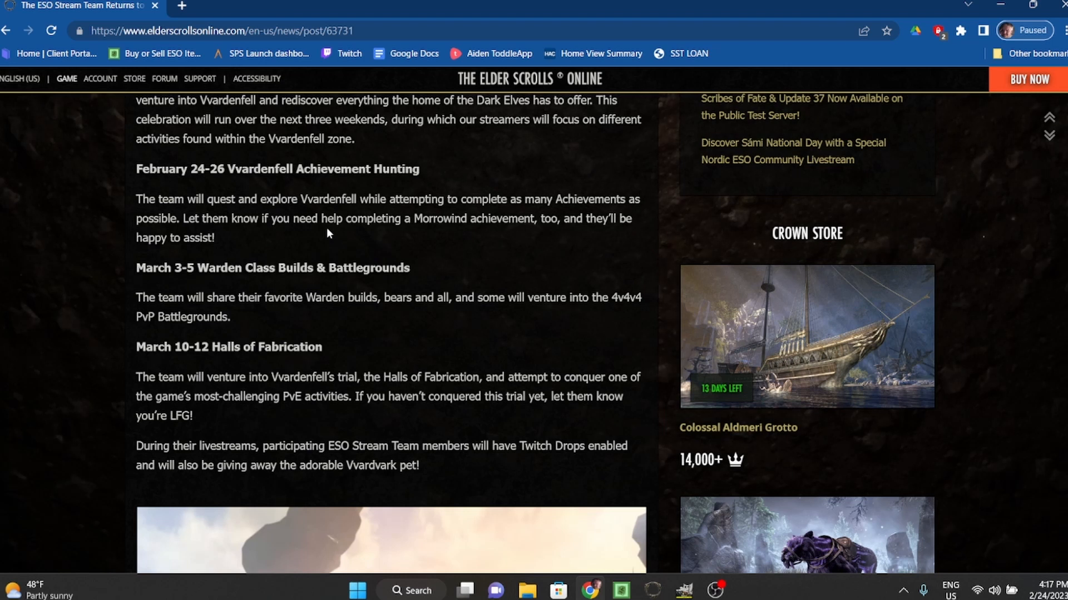
scroll("down", 3)
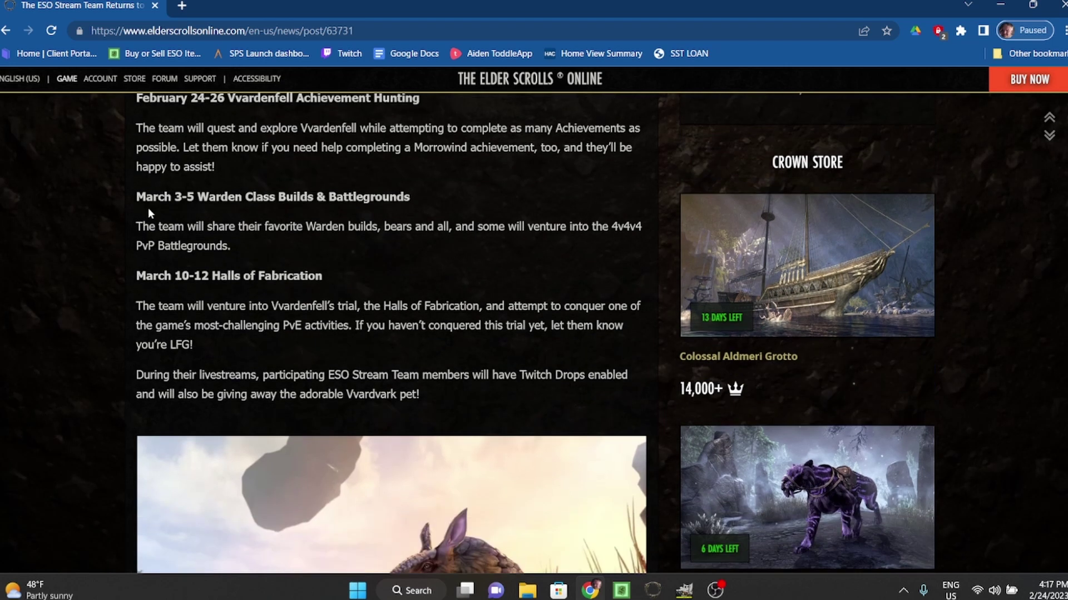
mouse_move(243, 211)
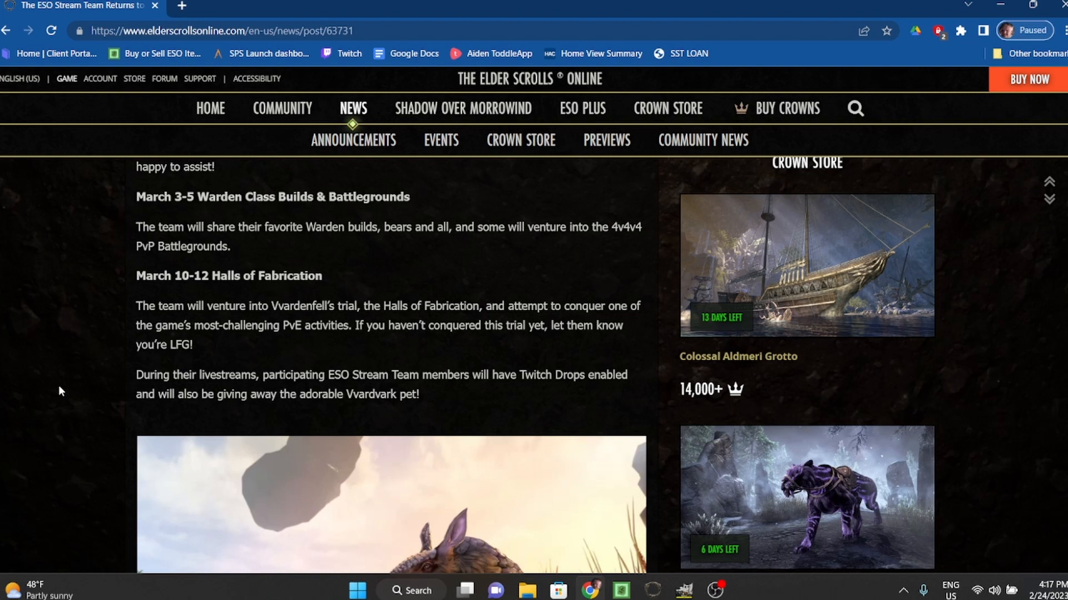
mouse_move(68, 388)
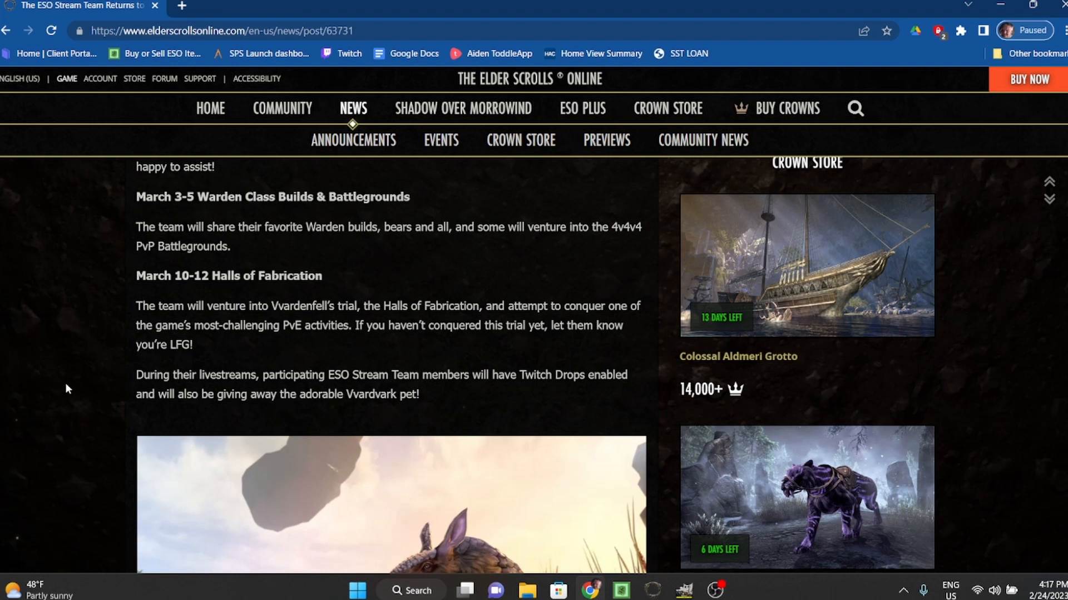
- Scroll down to the Vvardvark pet image and the participating ESO Stream Team list
scroll("down", 3)
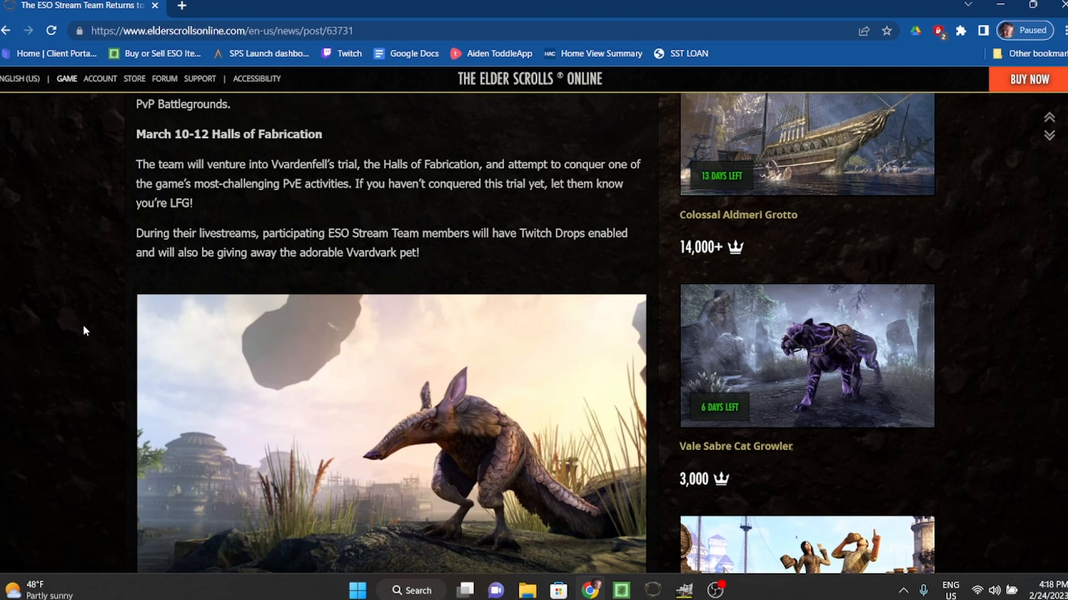
mouse_move(68, 325)
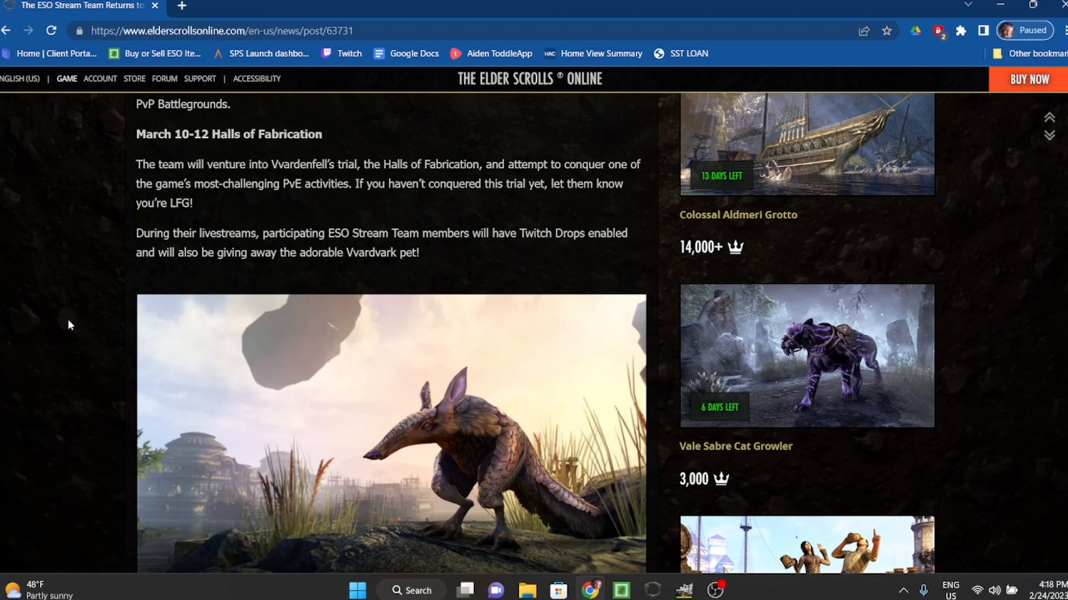
mouse_move(48, 310)
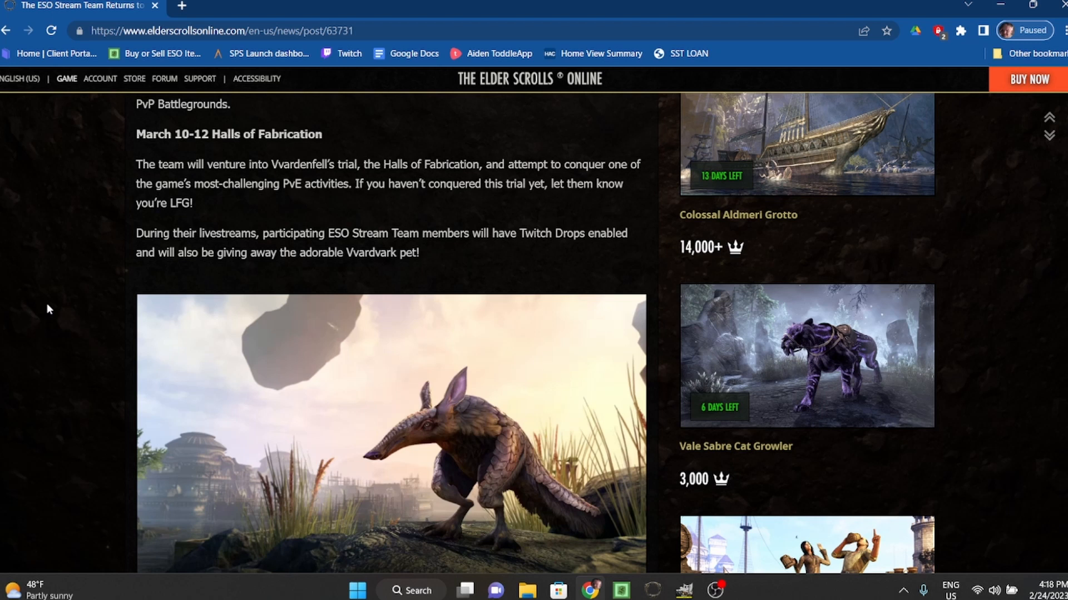
scroll("down", 3)
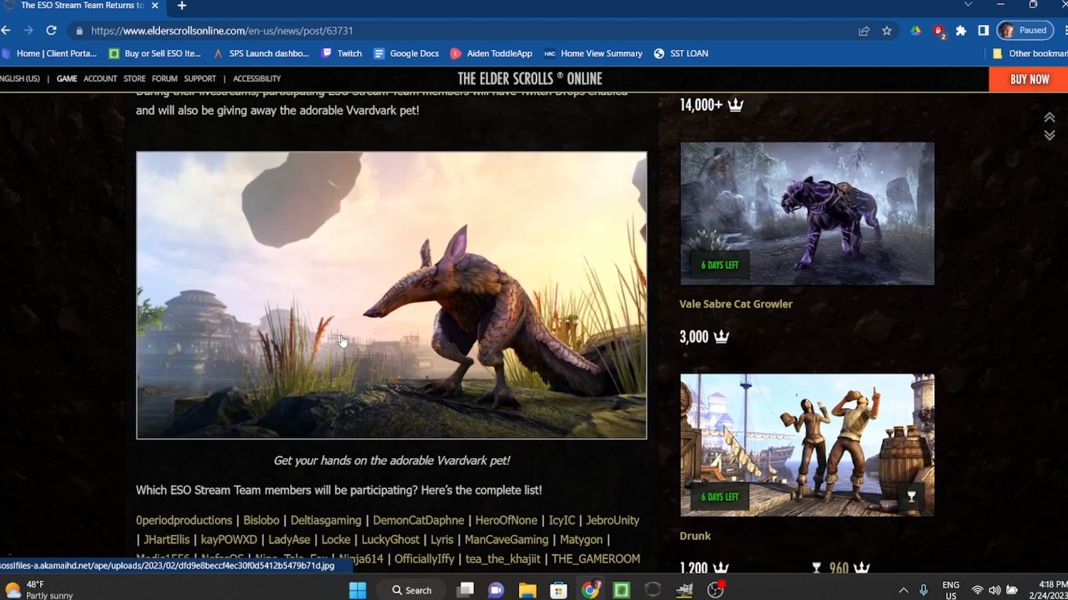
mouse_move(78, 353)
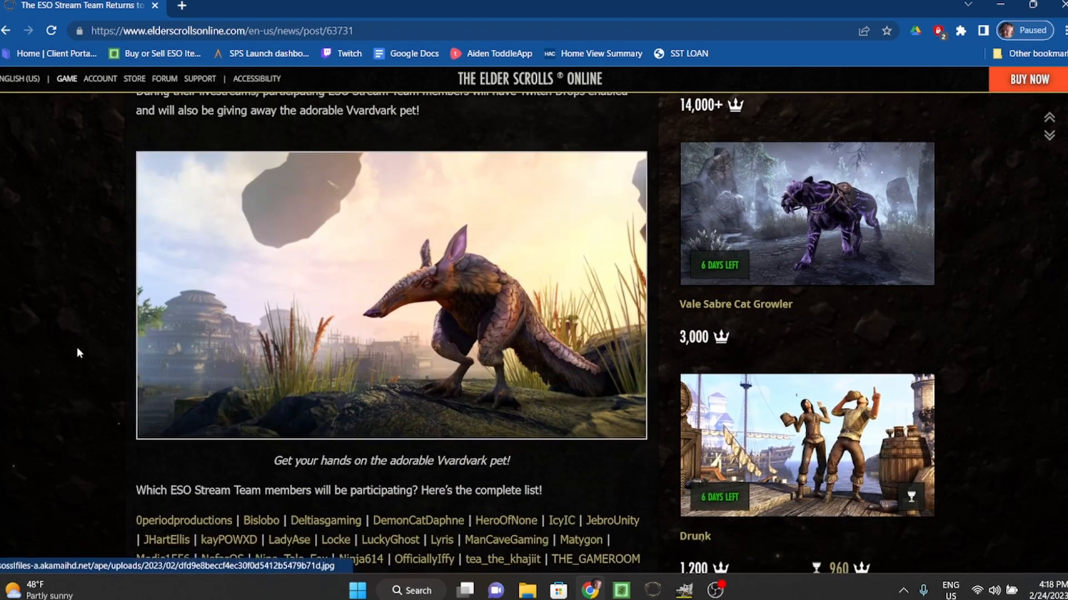
scroll("down", 3)
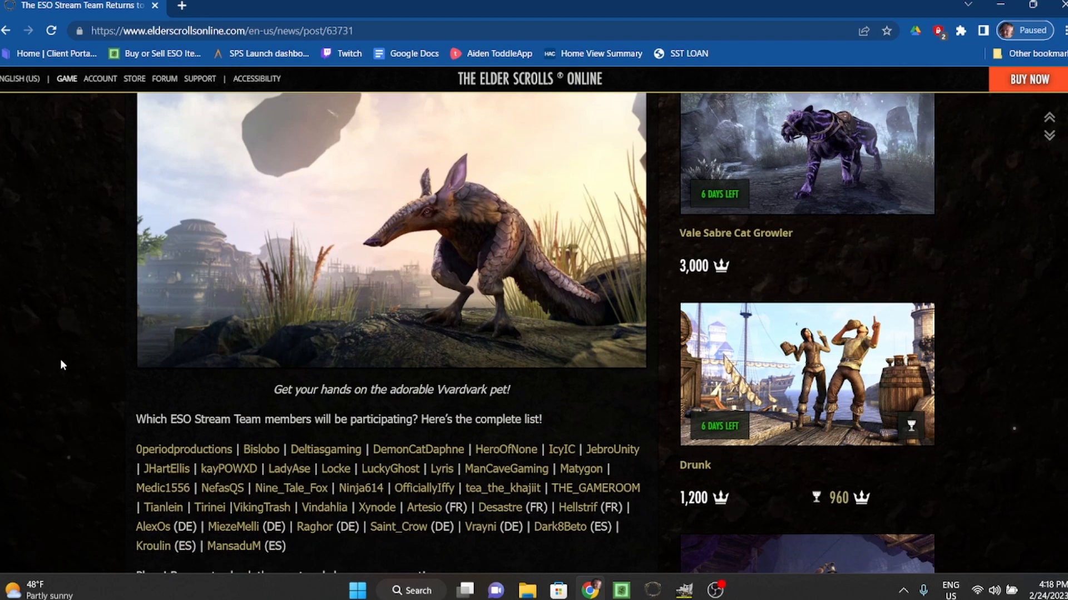
scroll("down", 3)
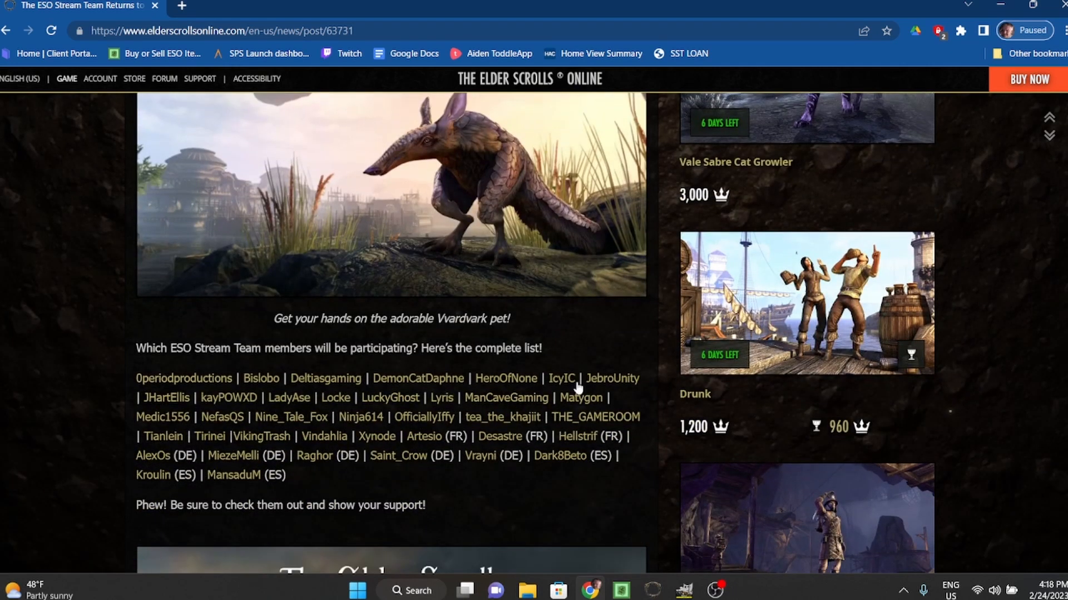
mouse_move(537, 419)
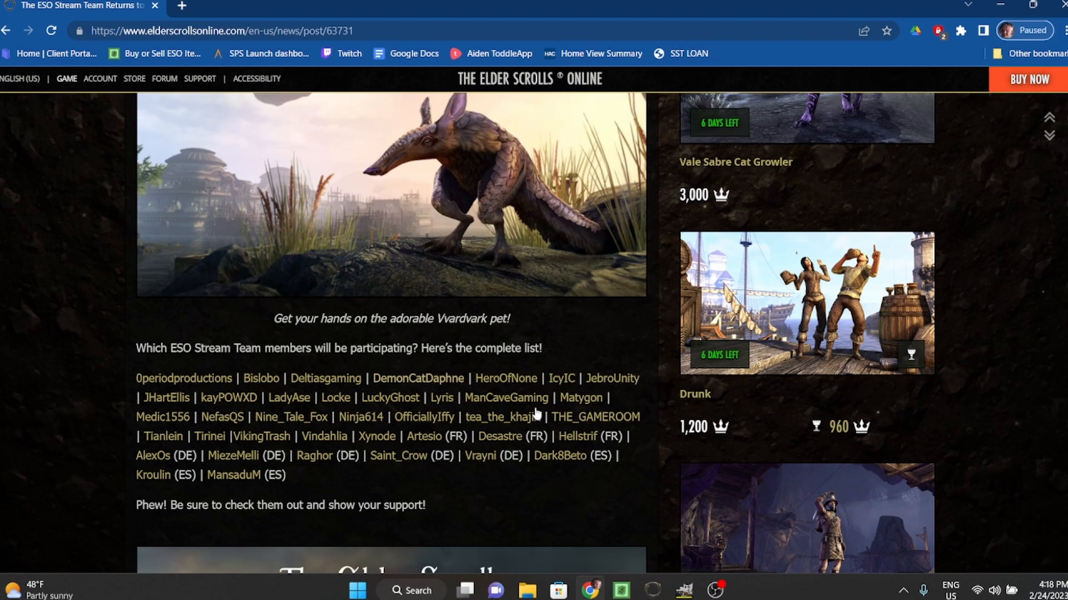
mouse_move(49, 440)
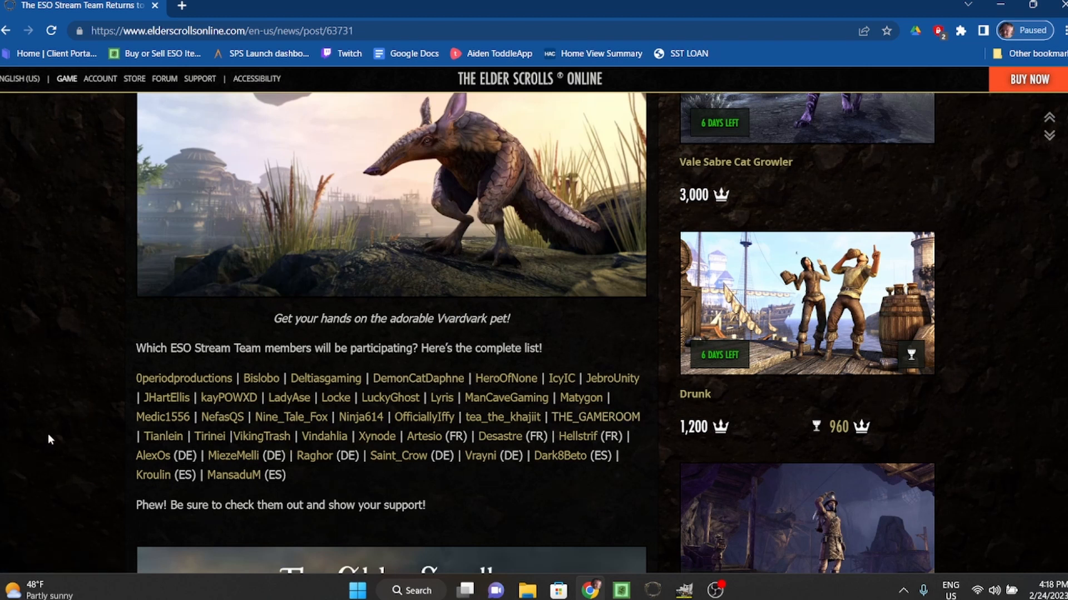
- Scroll past the #ReturnToMorrowind schedule banners to the Necrom pre-purchase note and Keep Reading
scroll("down", 3)
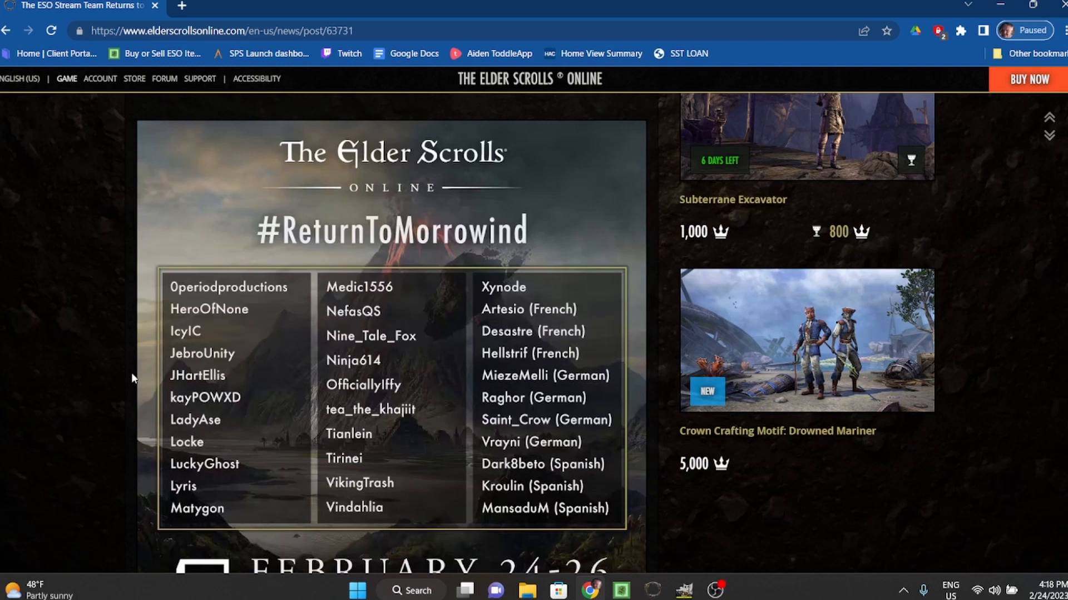
scroll("down", 3)
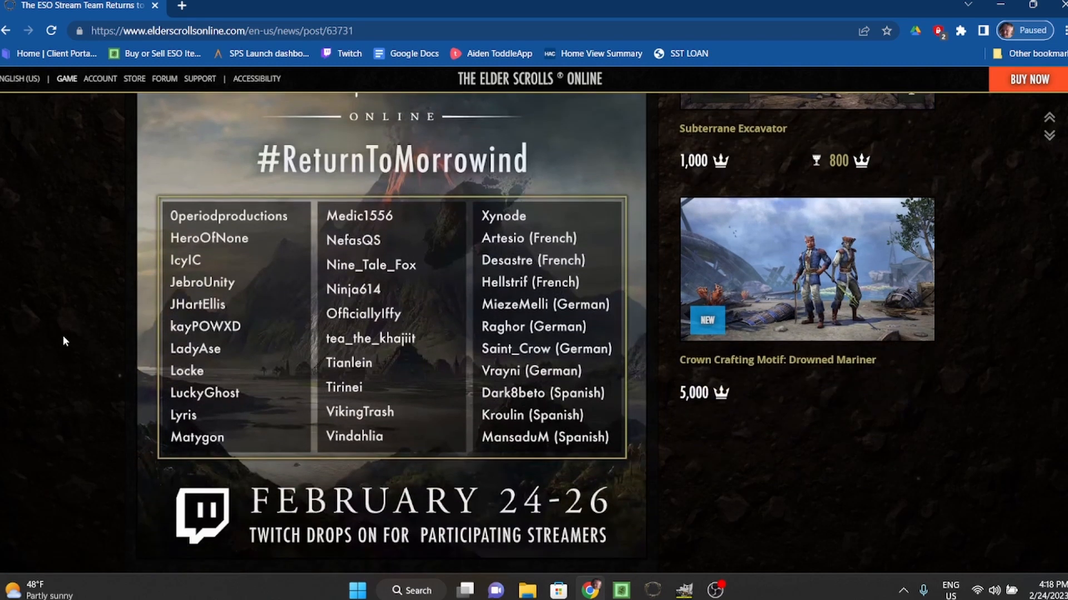
scroll("down", 3)
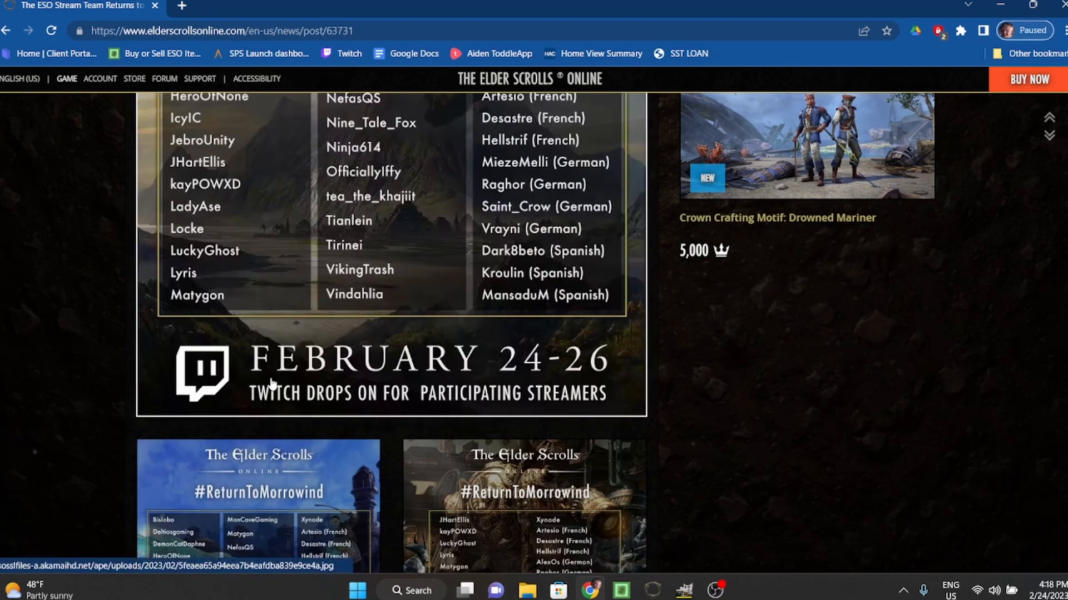
scroll("down", 3)
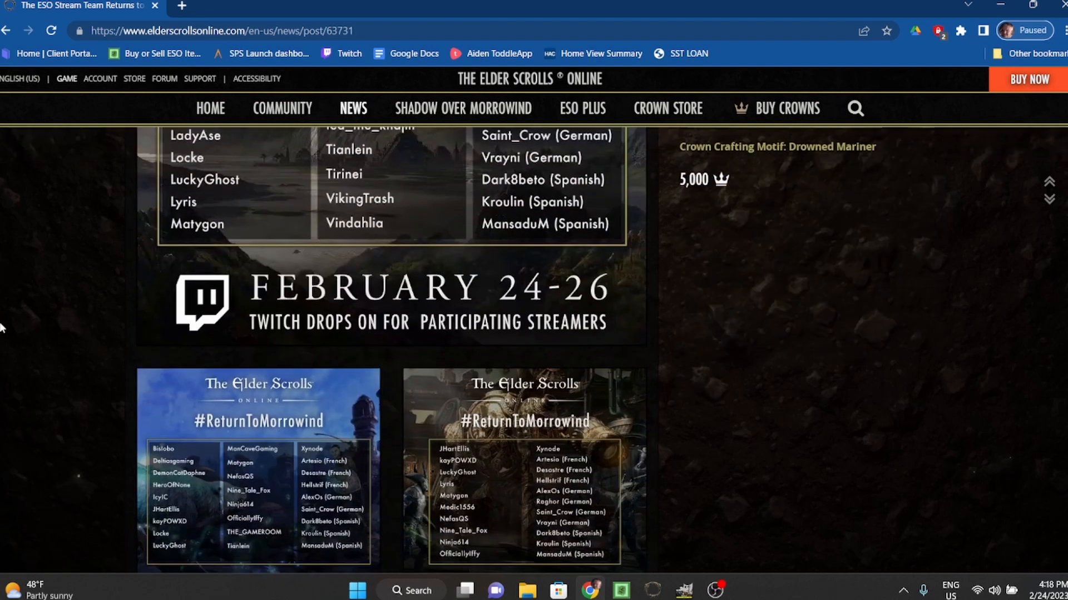
scroll("down", 3)
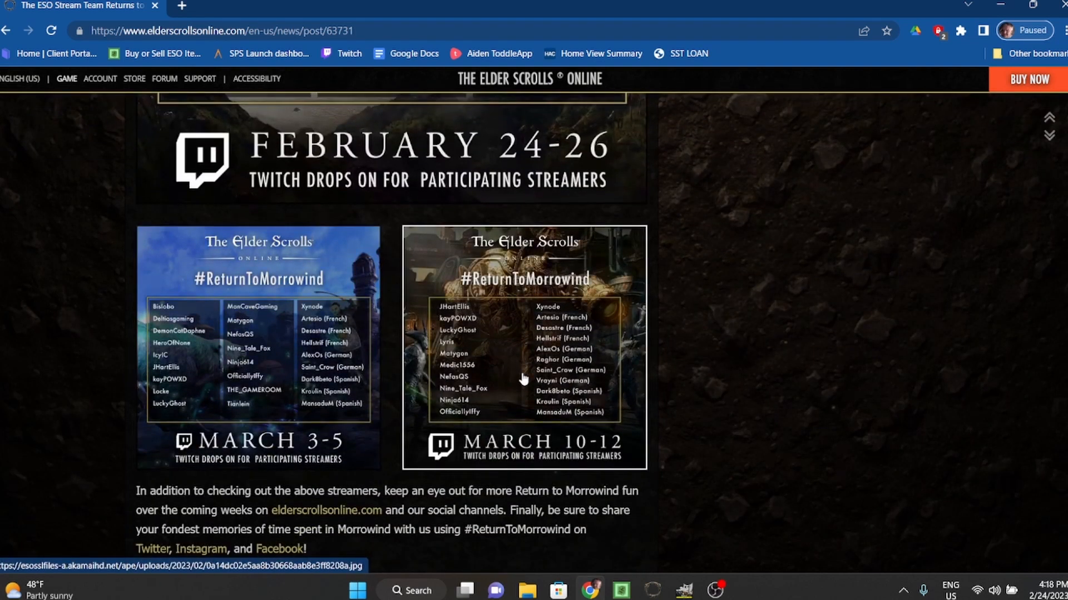
mouse_move(24, 361)
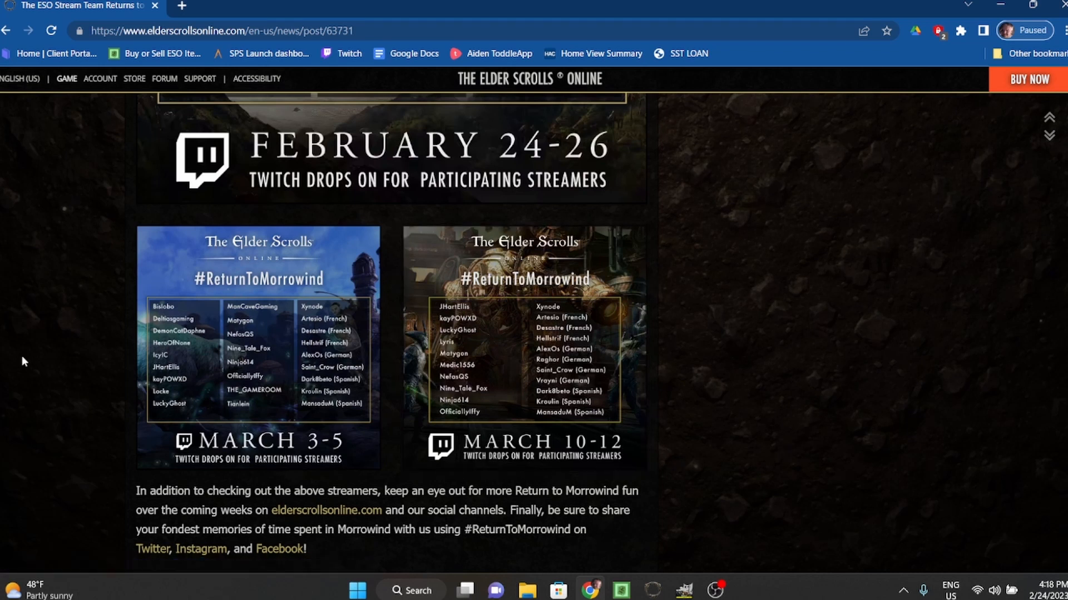
scroll("down", 3)
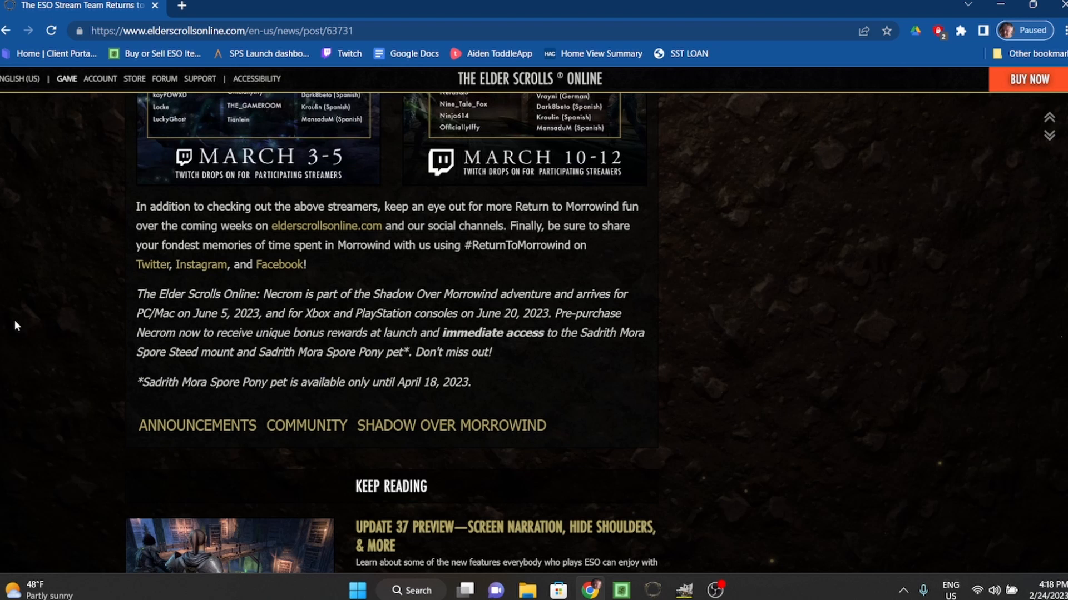
mouse_move(822, 368)
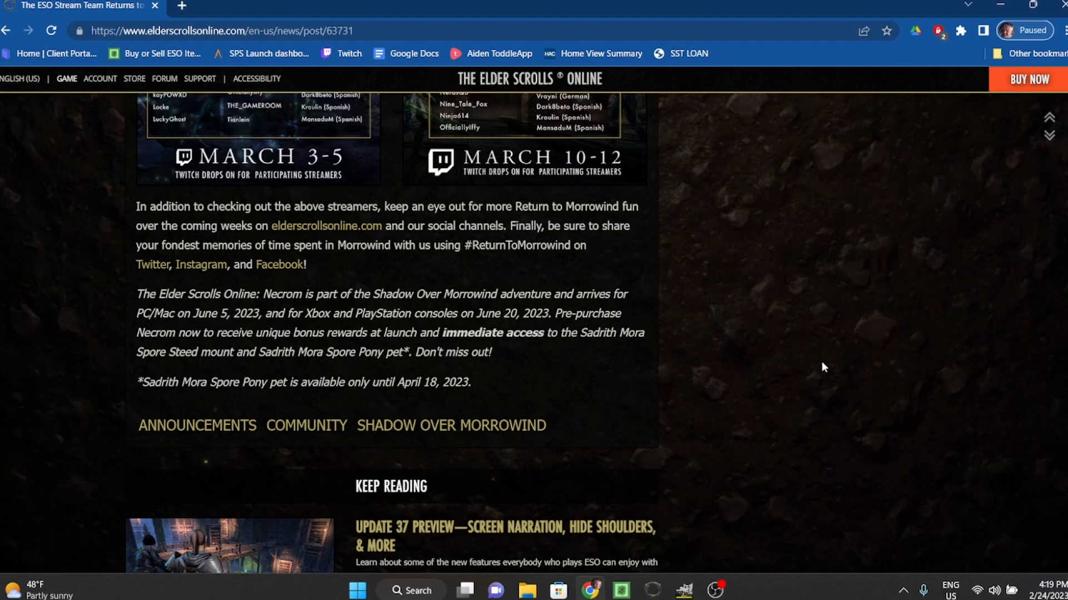
mouse_move(811, 369)
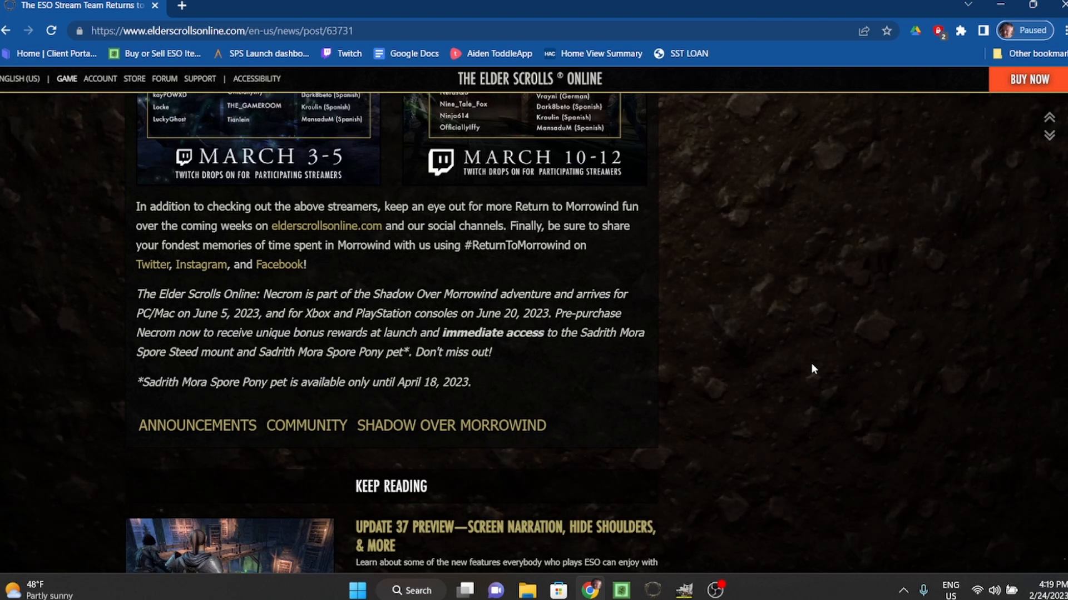